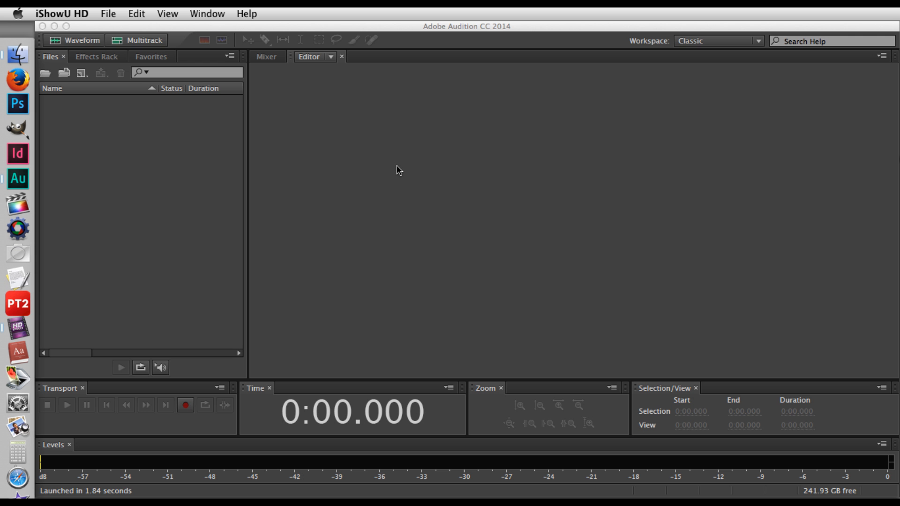
{"action": "mouse_move", "coordinate": [241, 83]}
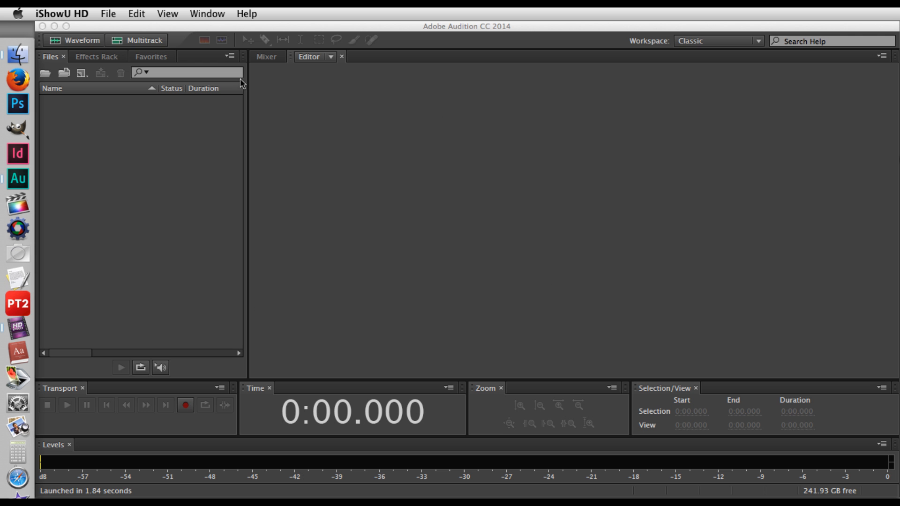
{"action": "mouse_move", "coordinate": [164, 177]}
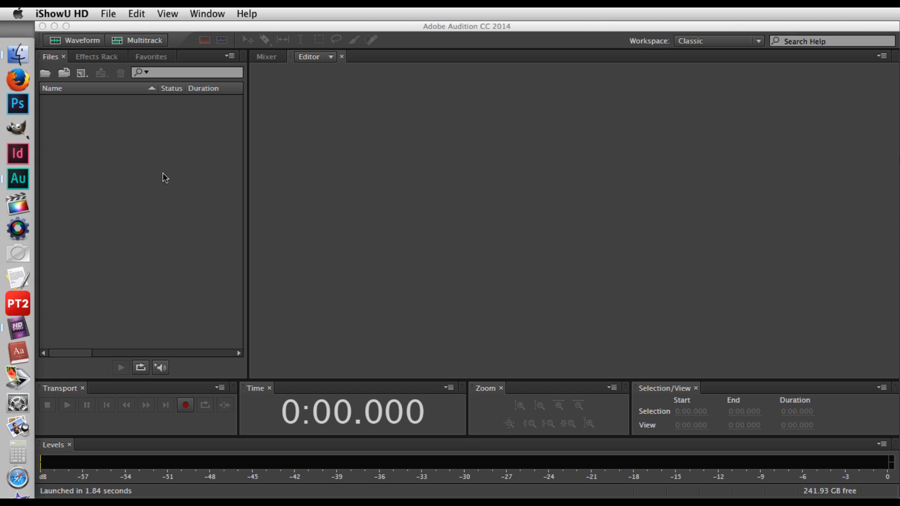
{"action": "mouse_move", "coordinate": [343, 287]}
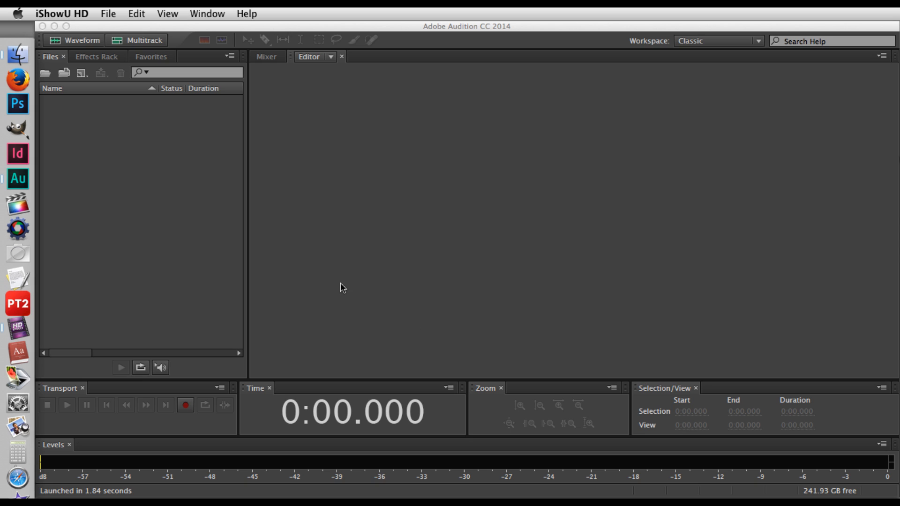
{"action": "mouse_move", "coordinate": [195, 188]}
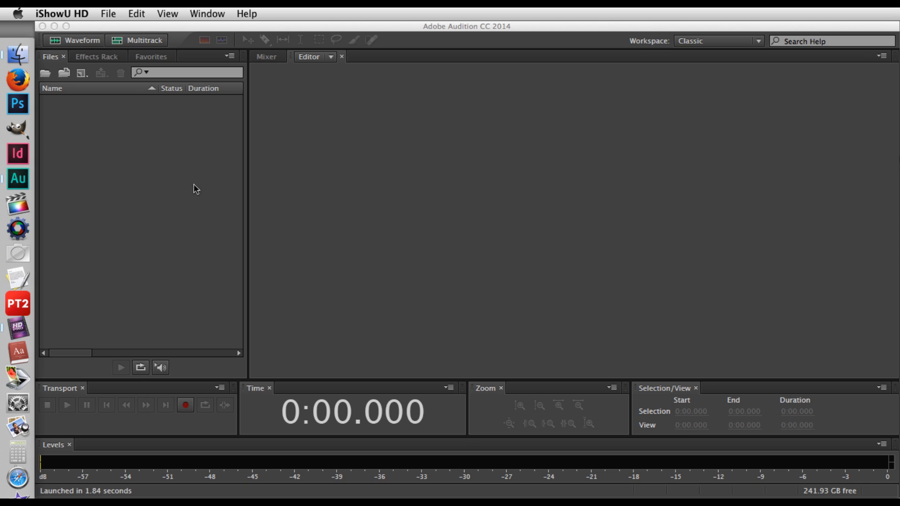
{"action": "mouse_move", "coordinate": [127, 152]}
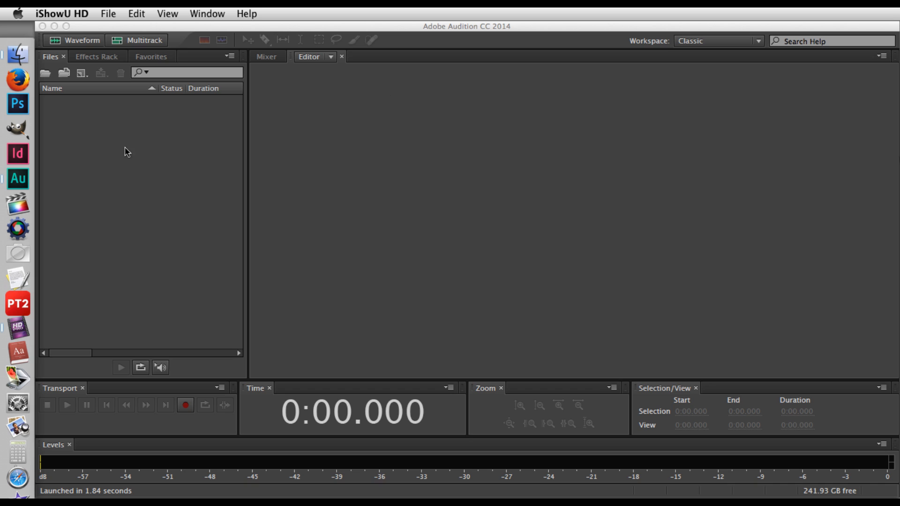
{"action": "mouse_move", "coordinate": [106, 141]}
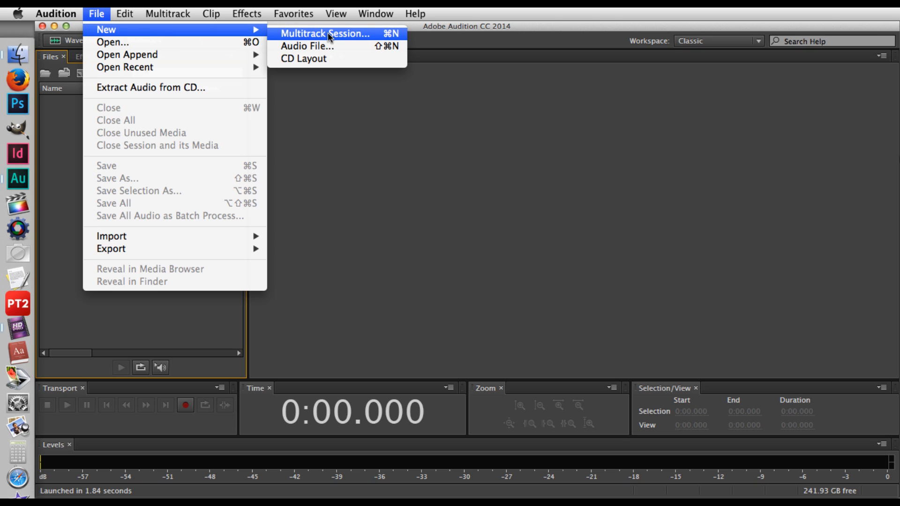
Create a new multitrack session named UrbanFarms2 with the default settings
{"action": "left_click", "coordinate": [323, 34]}
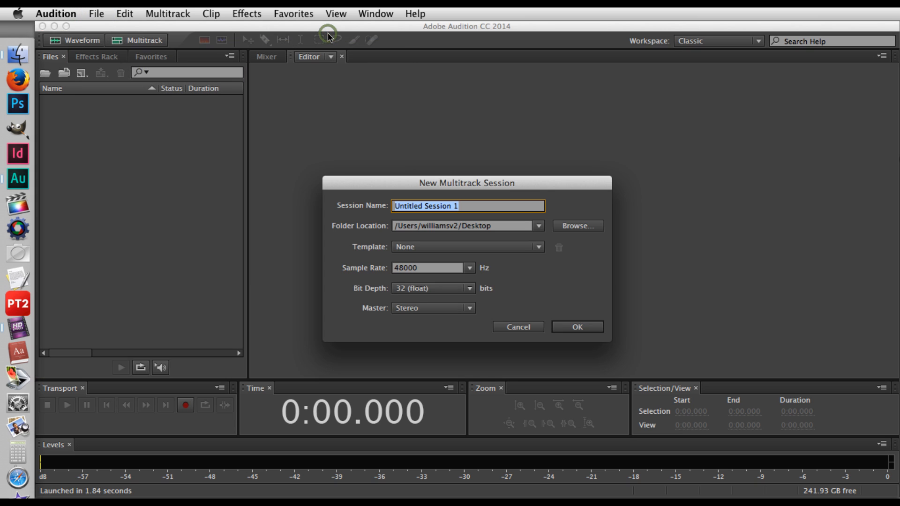
{"action": "type", "text": "U"}
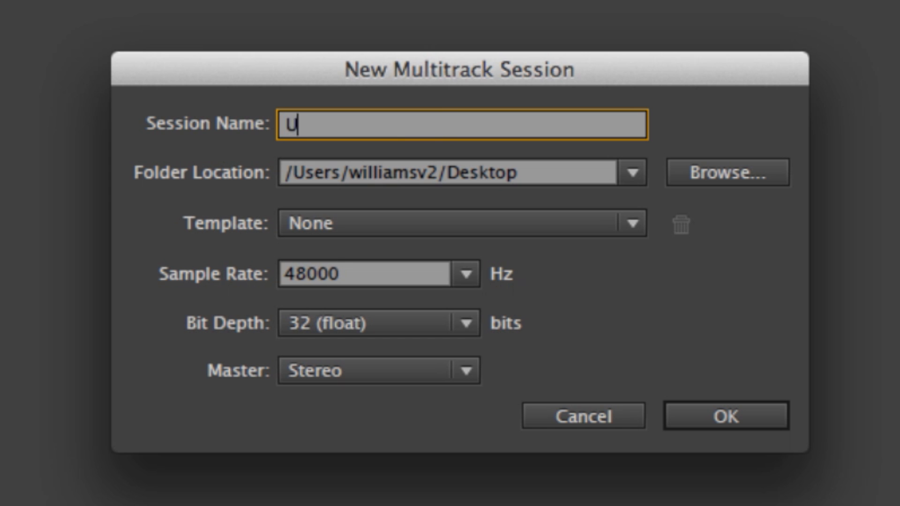
{"action": "type", "text": "rbanFarms"}
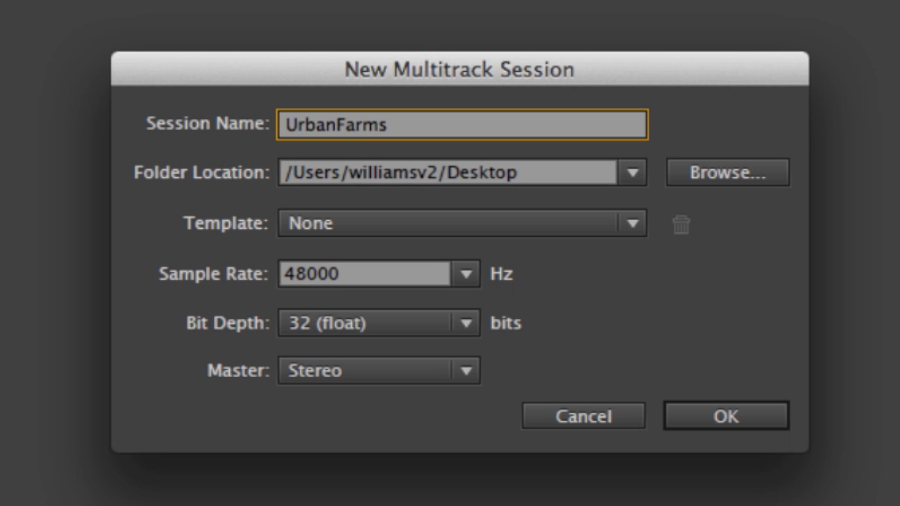
{"action": "type", "text": "2"}
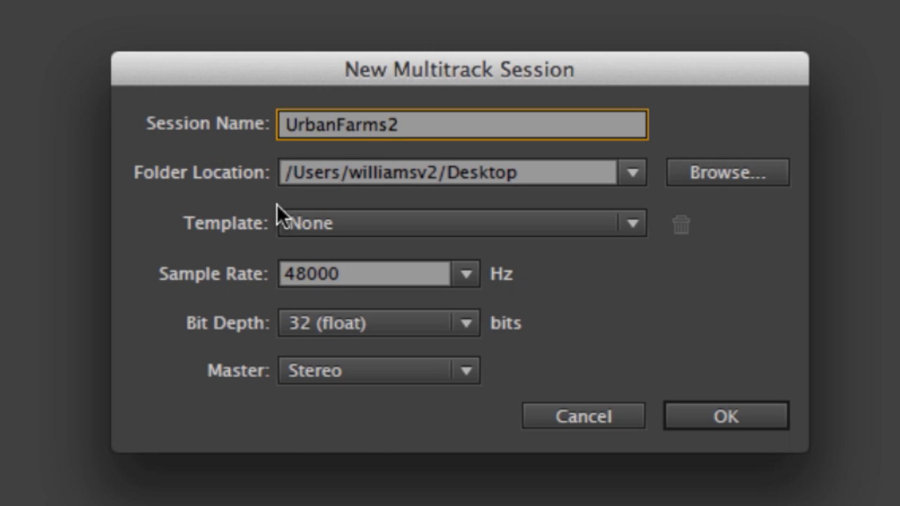
{"action": "mouse_move", "coordinate": [278, 381]}
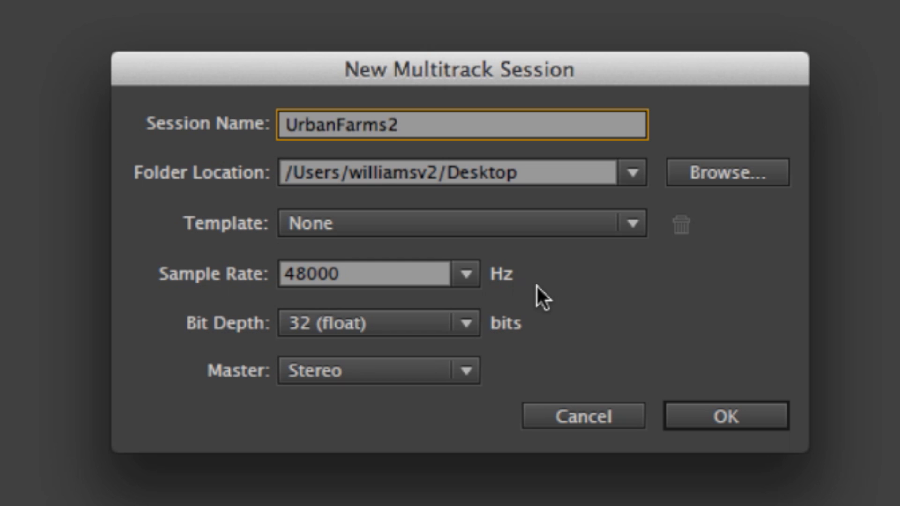
{"action": "mouse_move", "coordinate": [339, 373]}
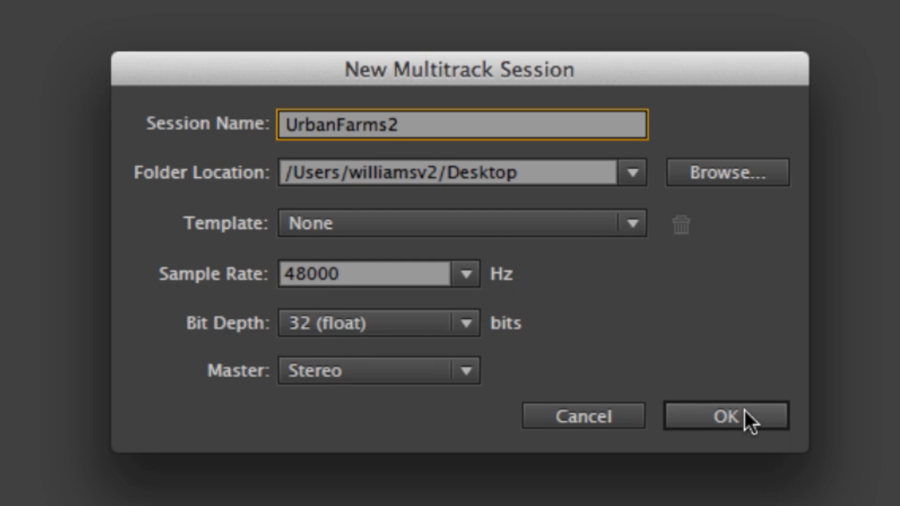
{"action": "left_click", "coordinate": [725, 415]}
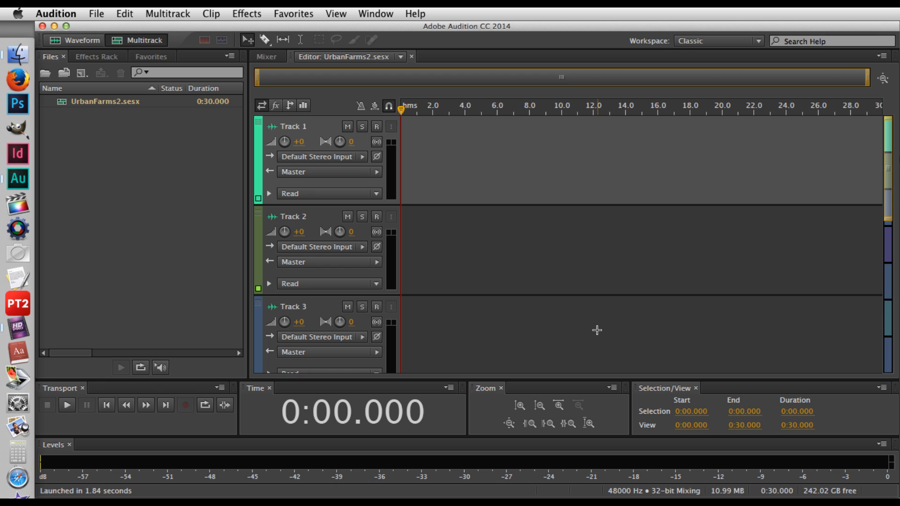
{"action": "mouse_move", "coordinate": [497, 163]}
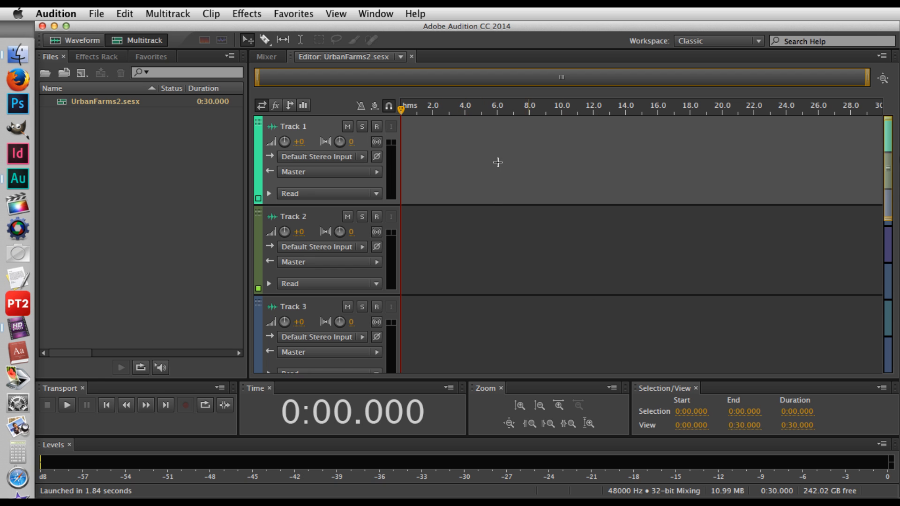
{"action": "mouse_move", "coordinate": [567, 331]}
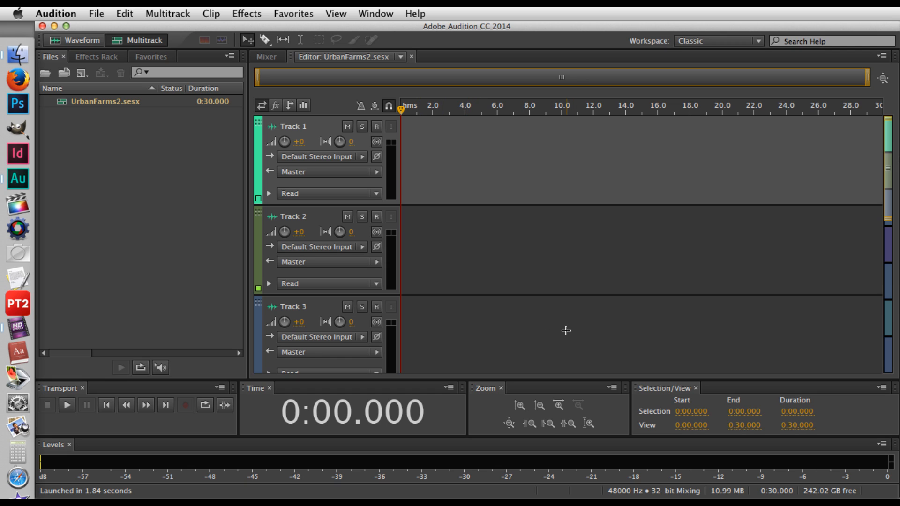
{"action": "mouse_move", "coordinate": [567, 346]}
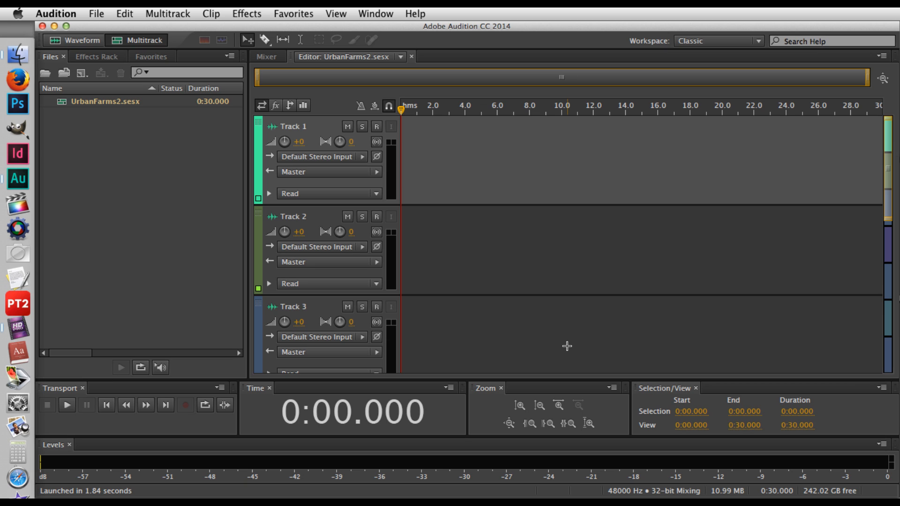
{"action": "mouse_move", "coordinate": [207, 176]}
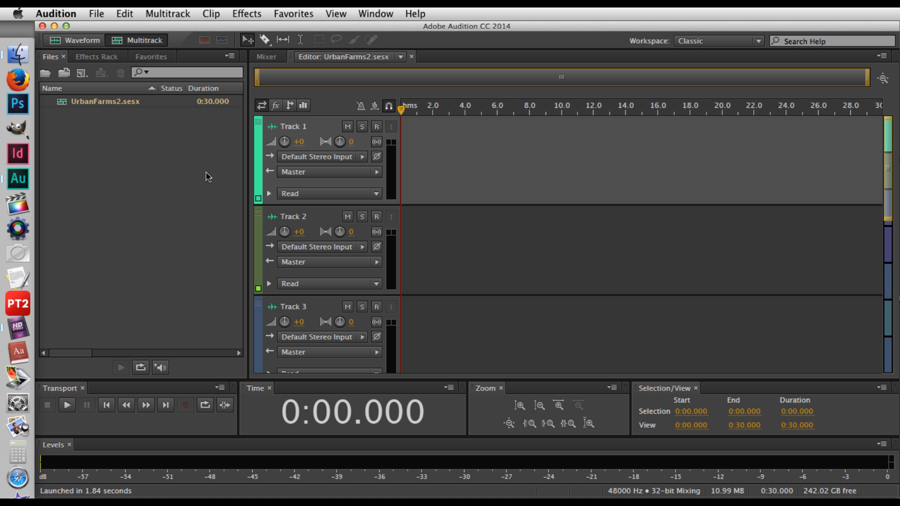
Open the 20150804 151138.m4a recording from the Lexar drive via File > Open
{"action": "left_click", "coordinate": [96, 13]}
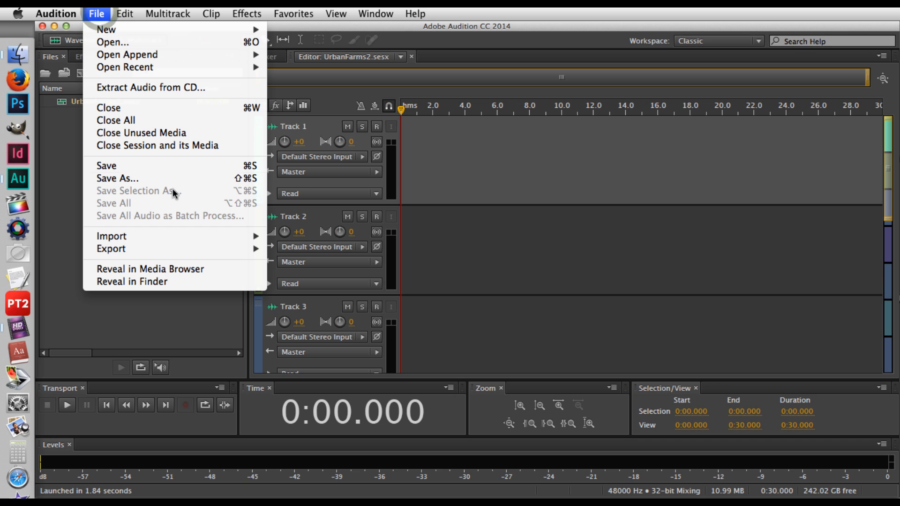
{"action": "mouse_move", "coordinate": [62, 146]}
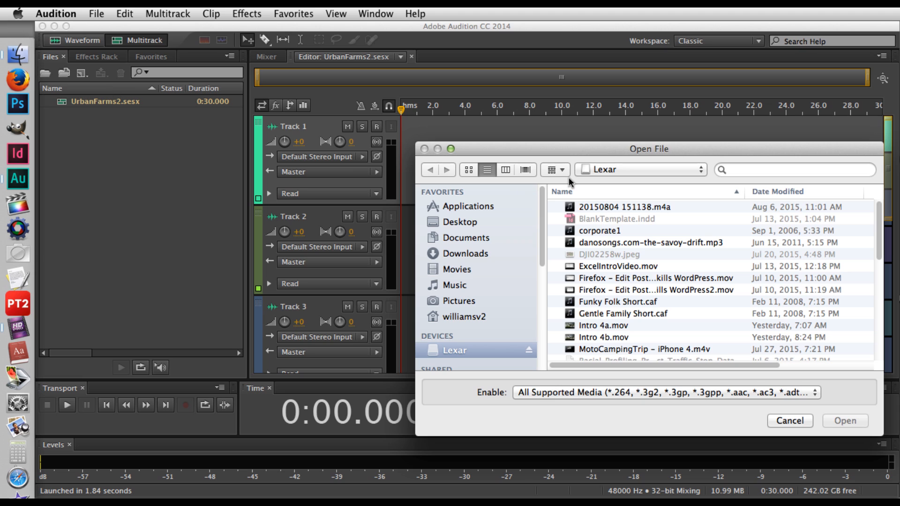
{"action": "left_click", "coordinate": [622, 206]}
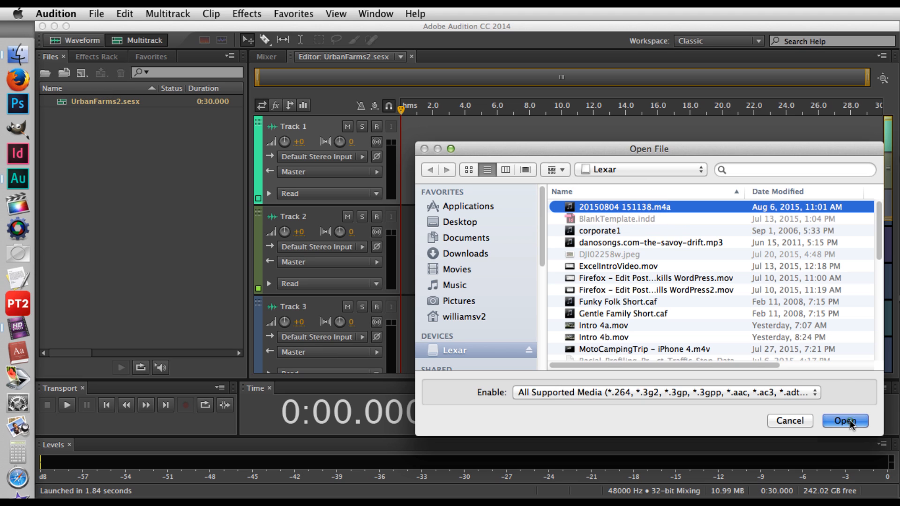
{"action": "left_click", "coordinate": [845, 421]}
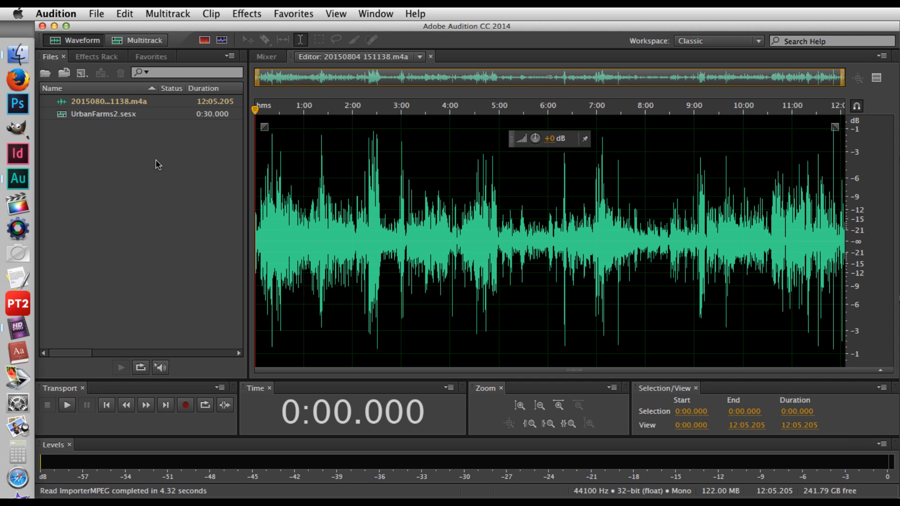
{"action": "mouse_move", "coordinate": [602, 114]}
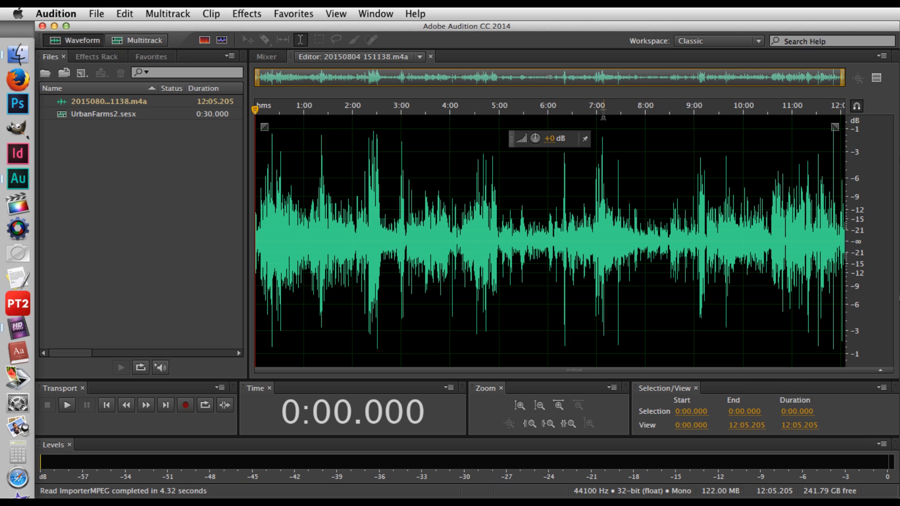
{"action": "mouse_move", "coordinate": [550, 111]}
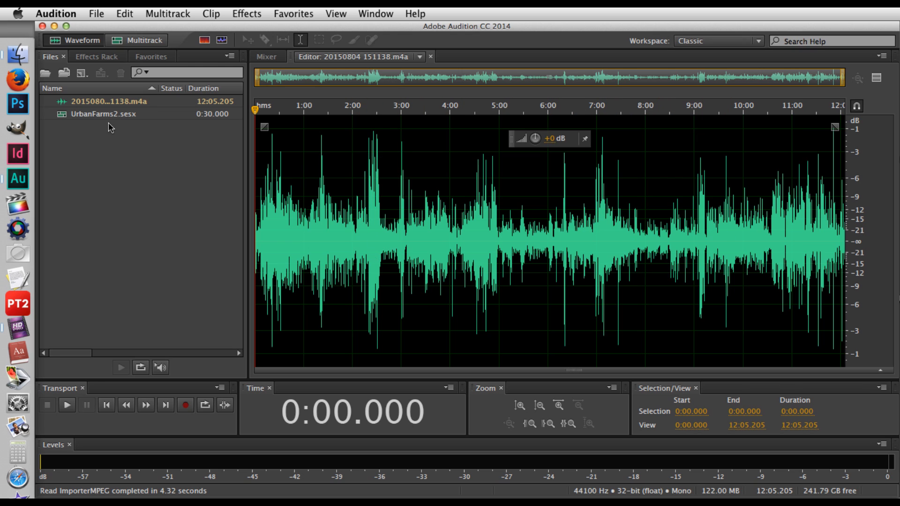
Return to the UrbanFarms2 session and select the imported 20150804 151138.m4a file
{"action": "left_click", "coordinate": [104, 113]}
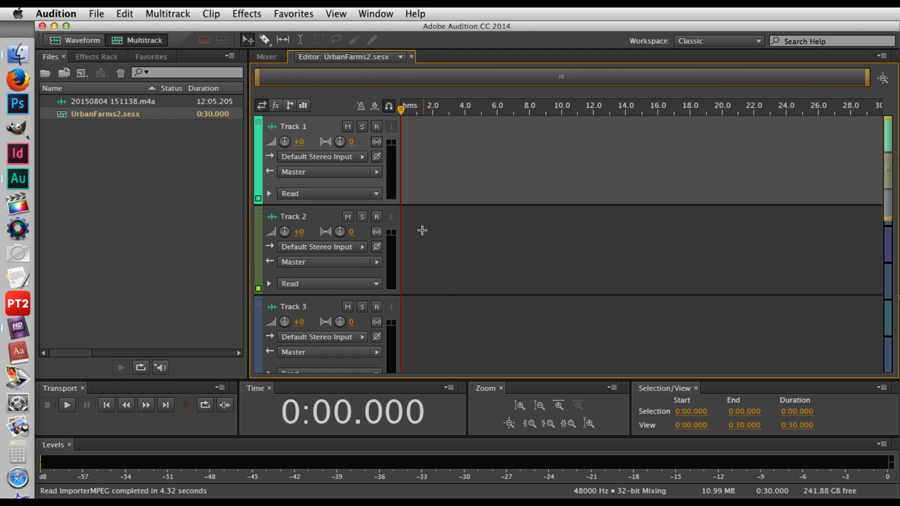
{"action": "mouse_move", "coordinate": [153, 183]}
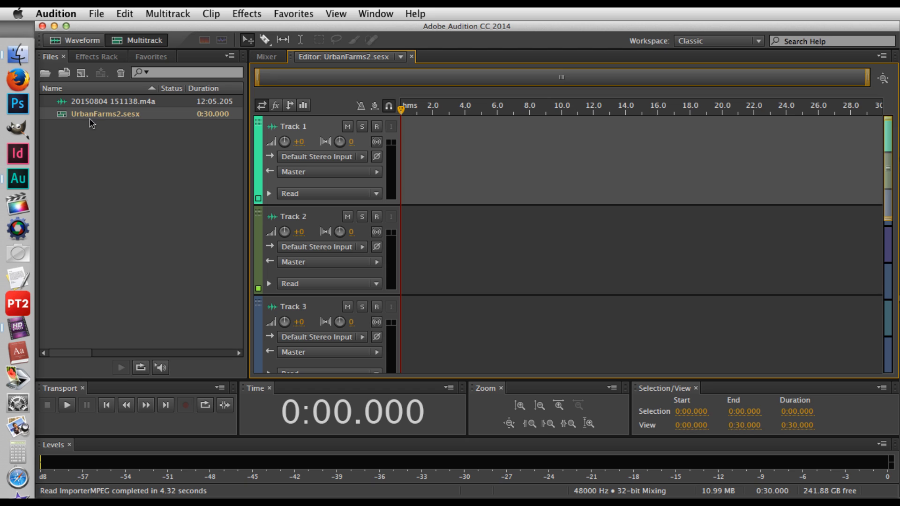
{"action": "mouse_move", "coordinate": [111, 112]}
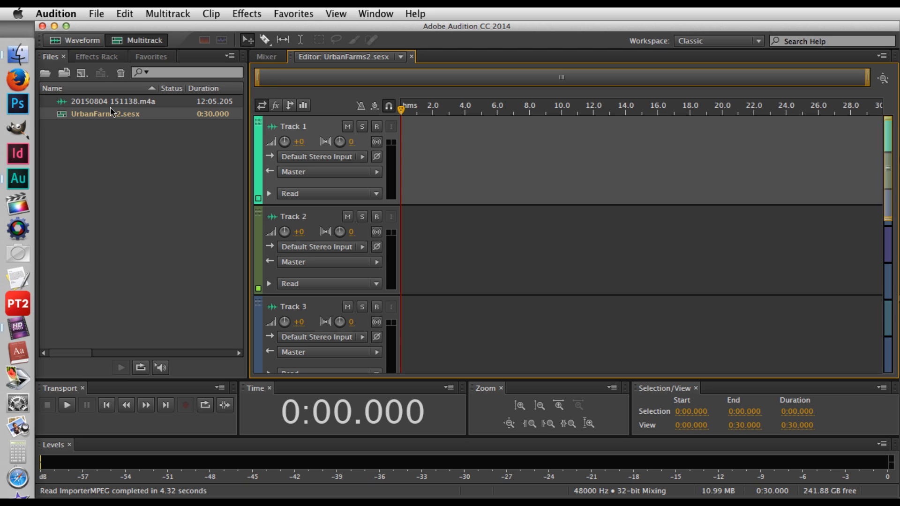
{"action": "left_click", "coordinate": [401, 56]}
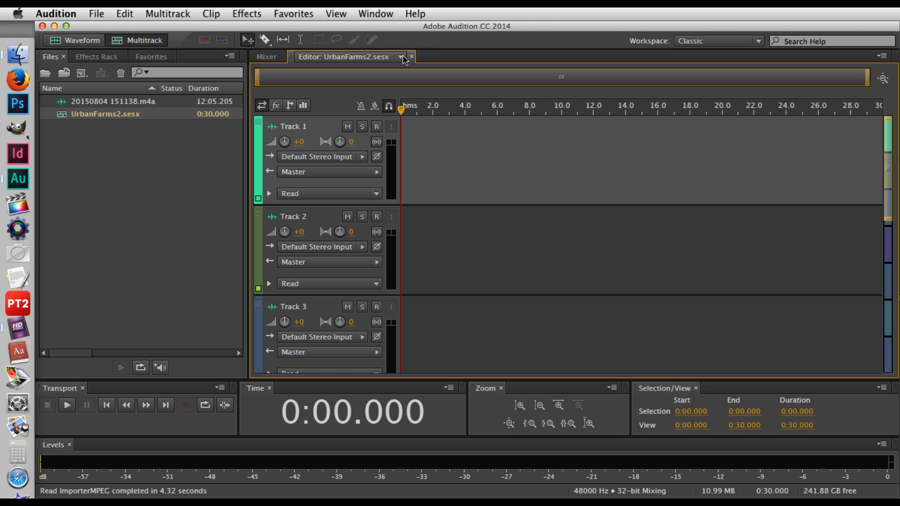
{"action": "mouse_move", "coordinate": [106, 160]}
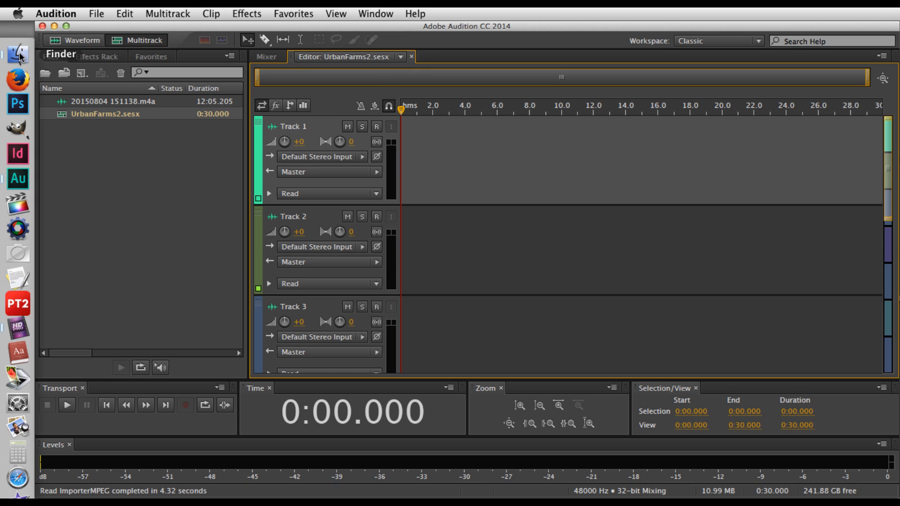
In Finder, list the Lexar drive's files and open 20150804 151138.m4a into the session
{"action": "left_click", "coordinate": [17, 56]}
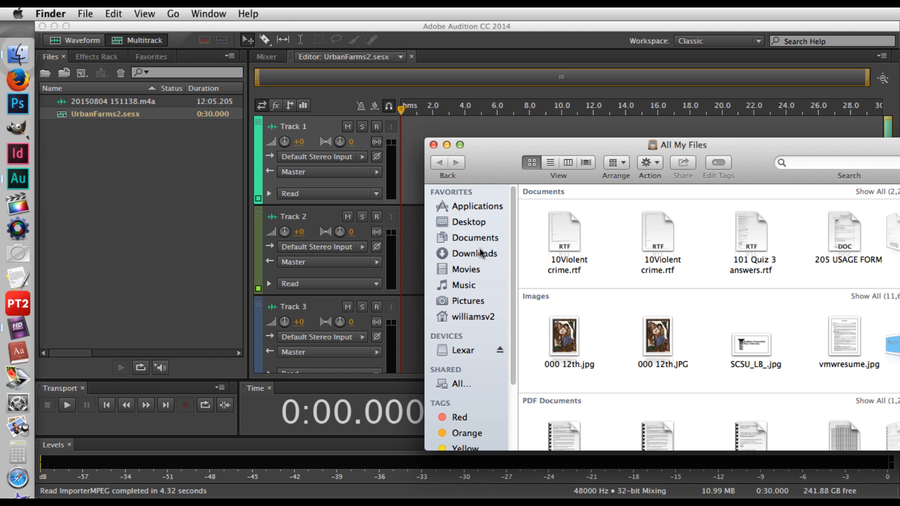
{"action": "left_click", "coordinate": [462, 349]}
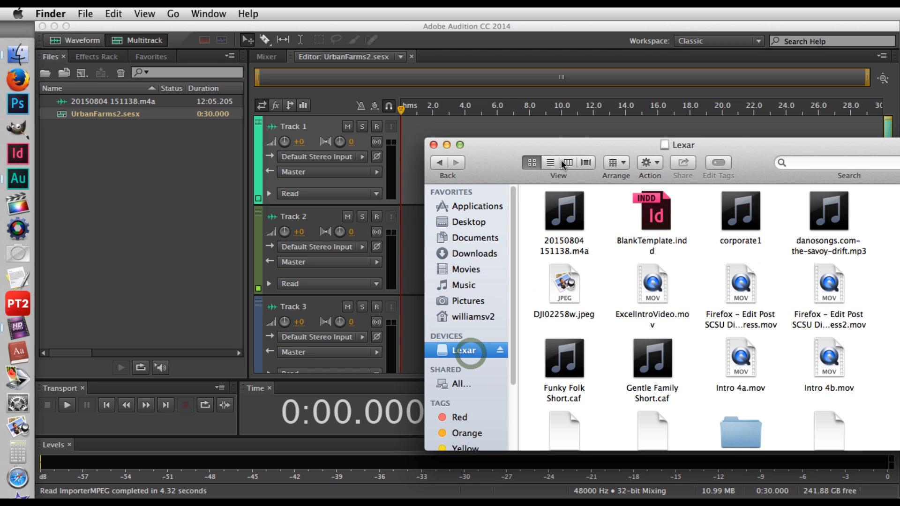
{"action": "left_click", "coordinate": [549, 162]}
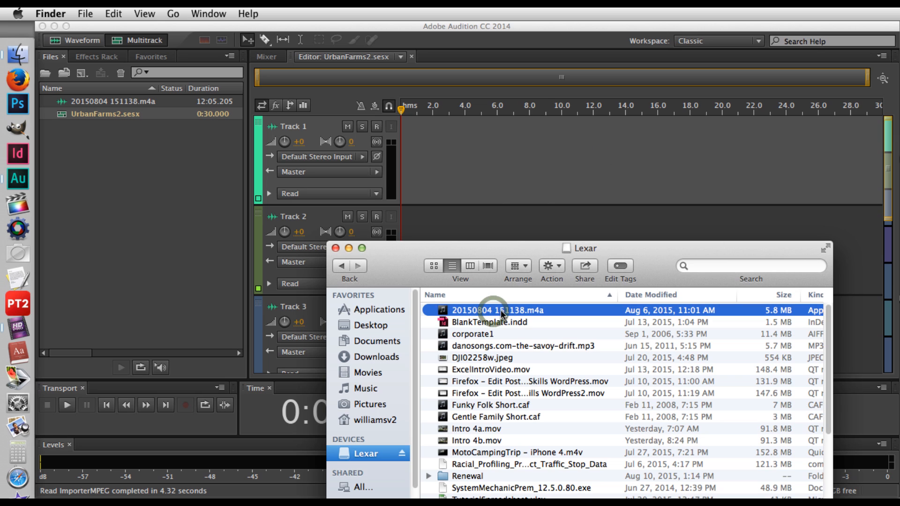
{"action": "double_click", "coordinate": [498, 310]}
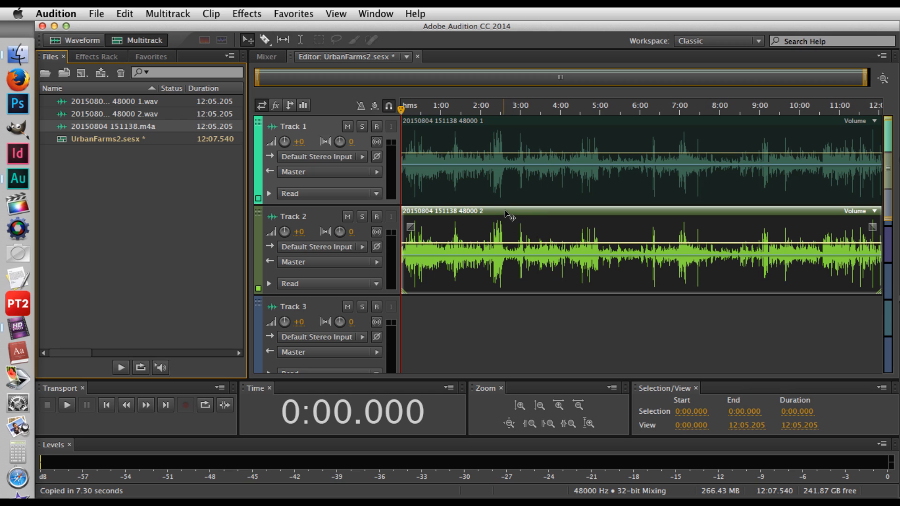
{"action": "mouse_move", "coordinate": [510, 214]}
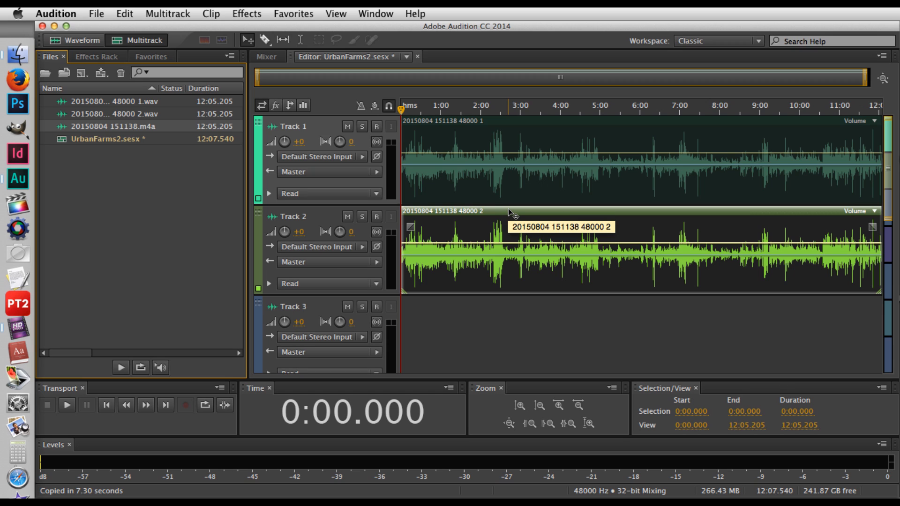
{"action": "mouse_move", "coordinate": [519, 287]}
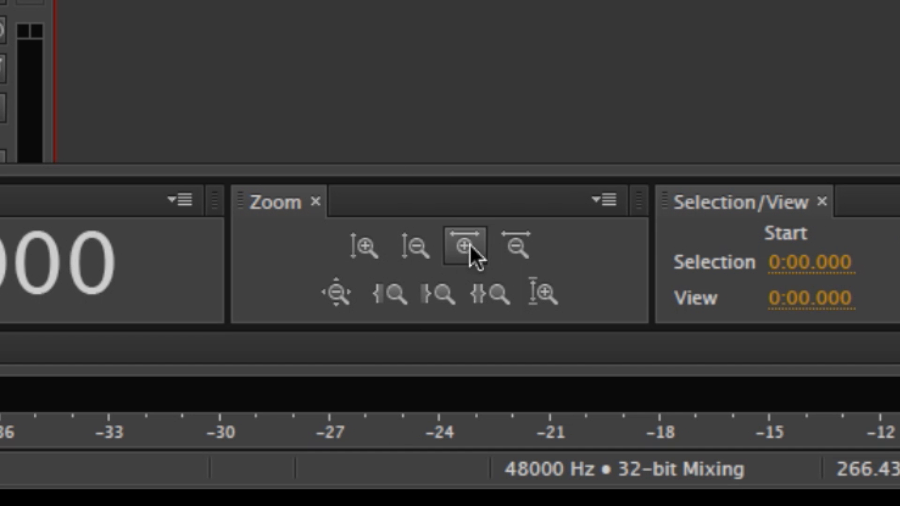
{"action": "left_click", "coordinate": [515, 247]}
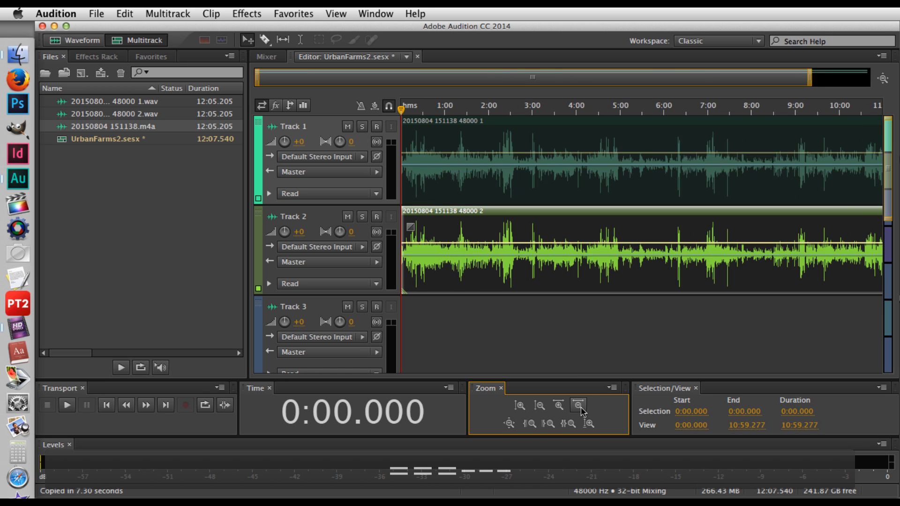
{"action": "left_click", "coordinate": [557, 406]}
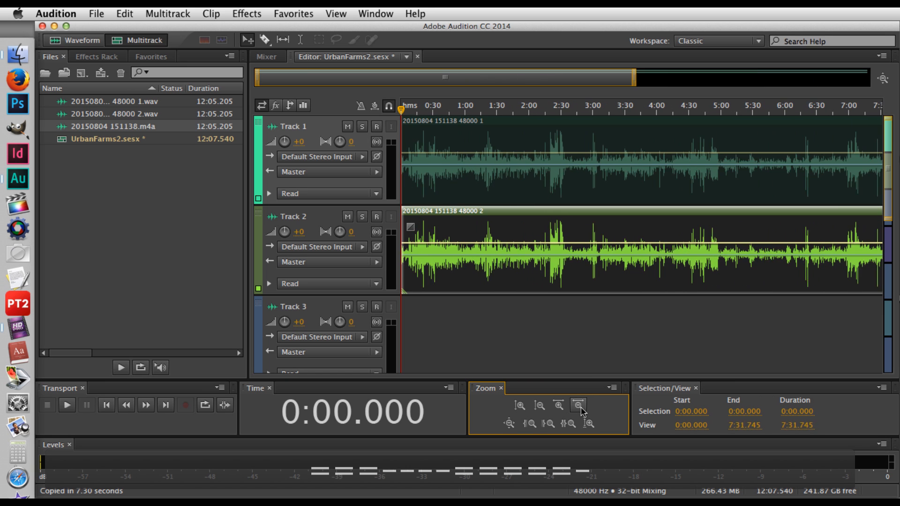
{"action": "left_click", "coordinate": [579, 406]}
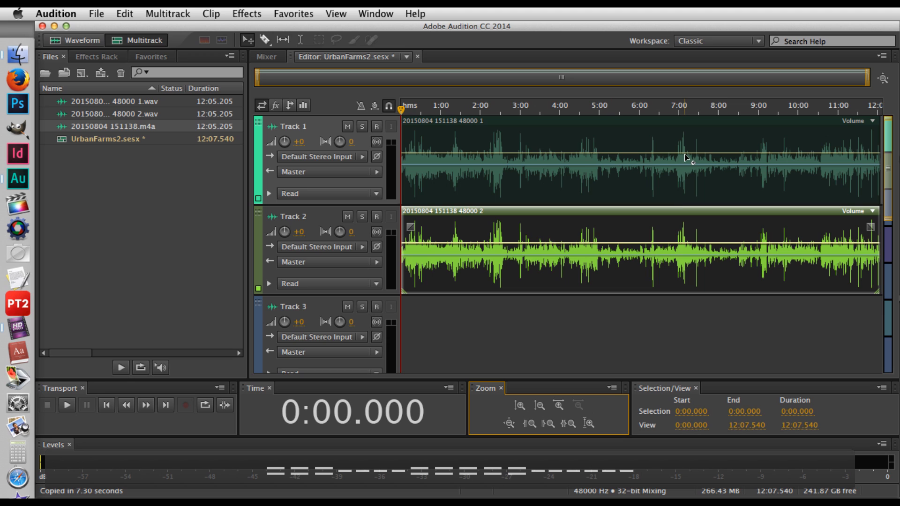
{"action": "mouse_move", "coordinate": [834, 80]}
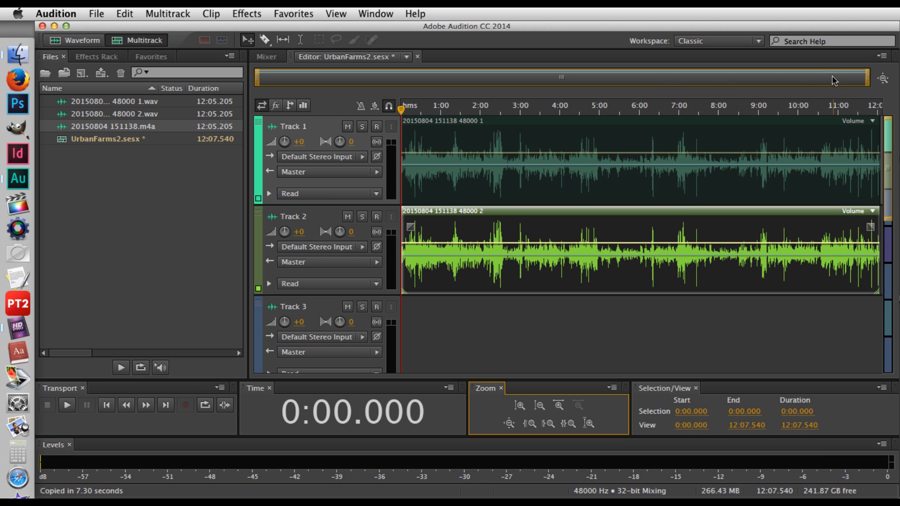
{"action": "mouse_move", "coordinate": [365, 99]}
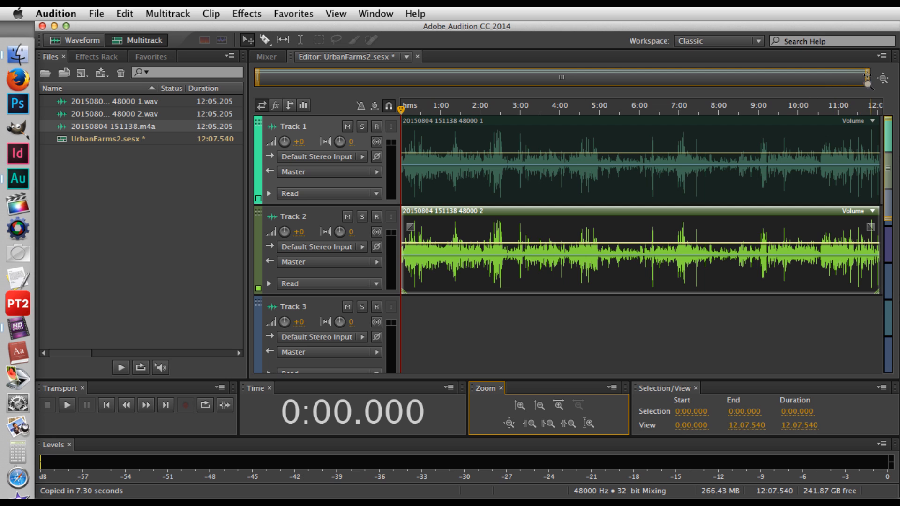
Zoom in horizontally on the timeline and mute Track 1
{"action": "left_click", "coordinate": [577, 406]}
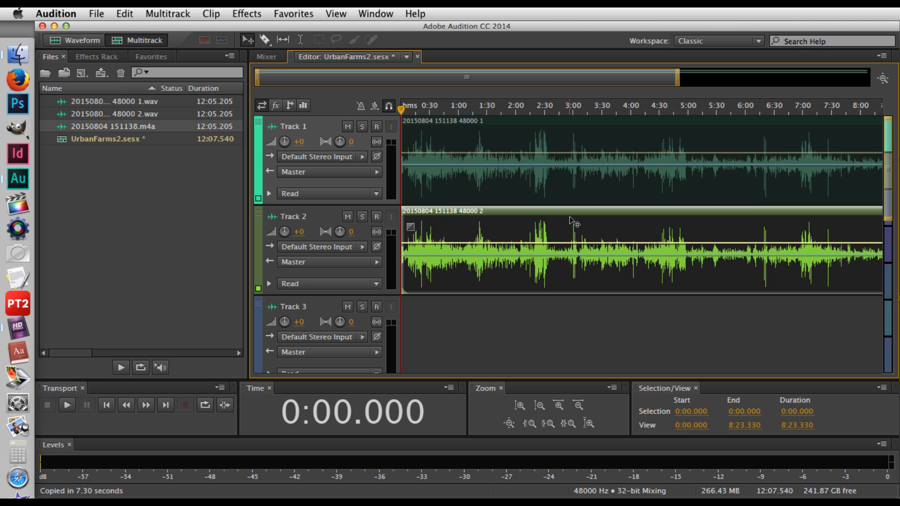
{"action": "left_click", "coordinate": [346, 127]}
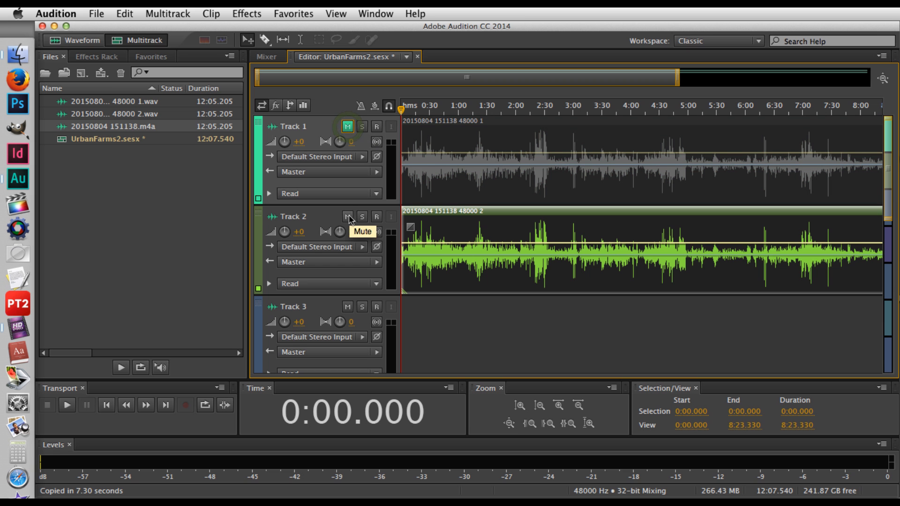
Mute Track 2 so both imported clips are silenced
{"action": "left_click", "coordinate": [347, 217]}
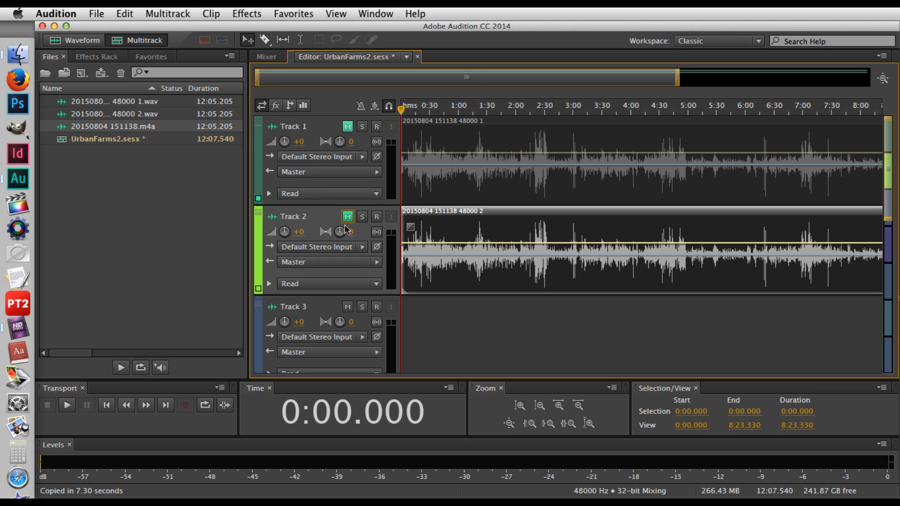
{"action": "mouse_move", "coordinate": [327, 255]}
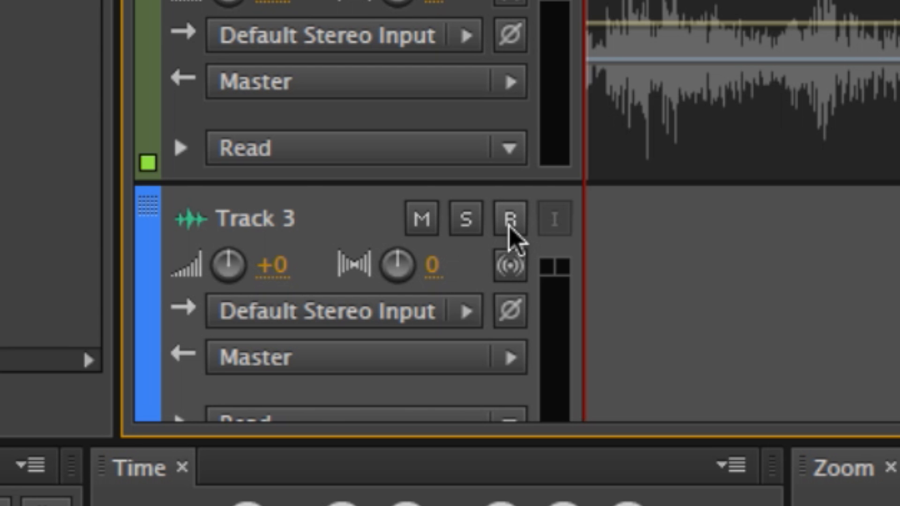
Arm Track 3 for recording from the default stereo input
{"action": "left_click", "coordinate": [511, 219]}
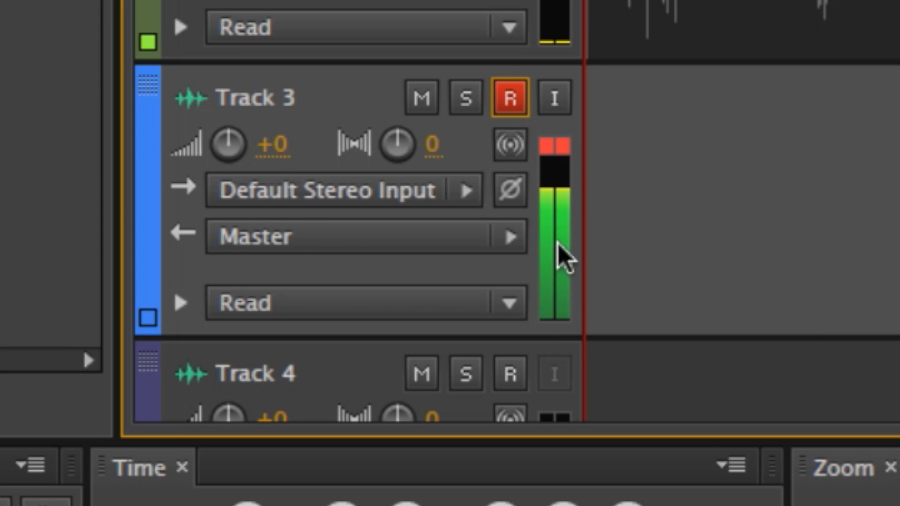
{"action": "mouse_move", "coordinate": [697, 274]}
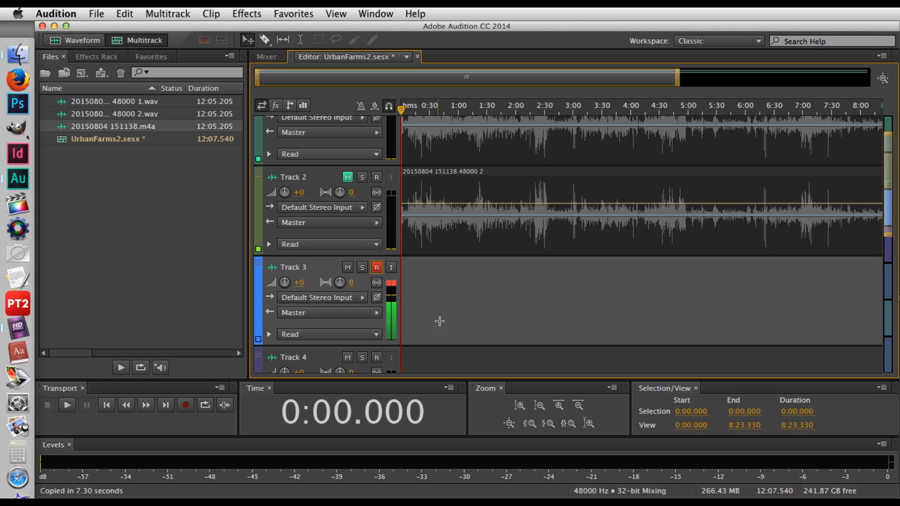
{"action": "mouse_move", "coordinate": [446, 308]}
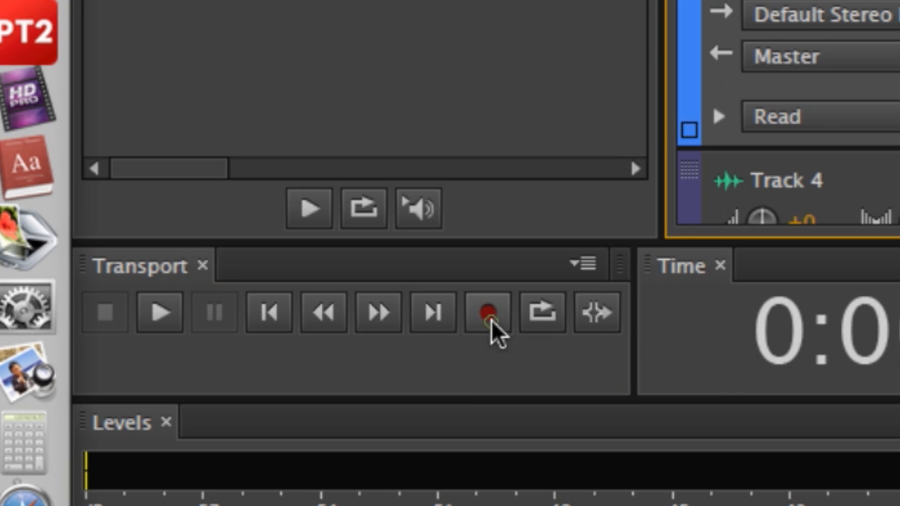
Record a roughly 30-second voice take onto Track 3 as Track 3_001.wav
{"action": "left_click", "coordinate": [488, 313]}
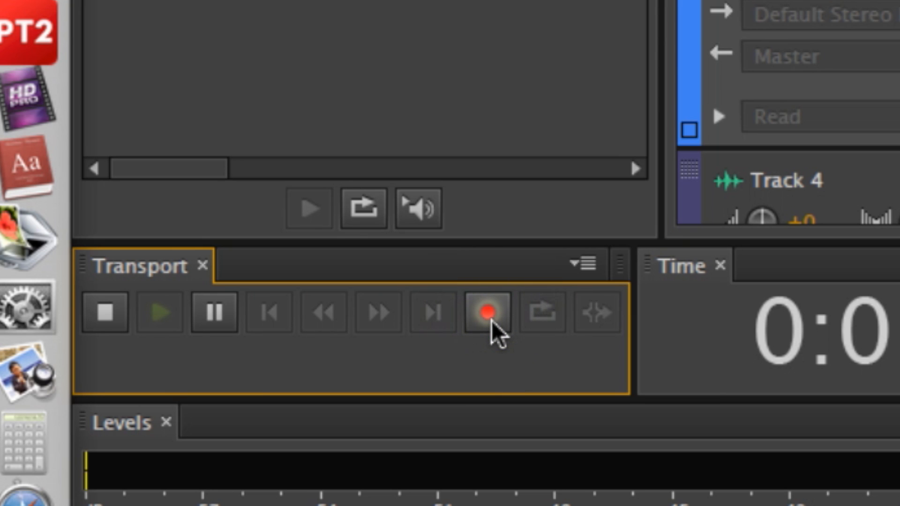
{"action": "left_click", "coordinate": [486, 313]}
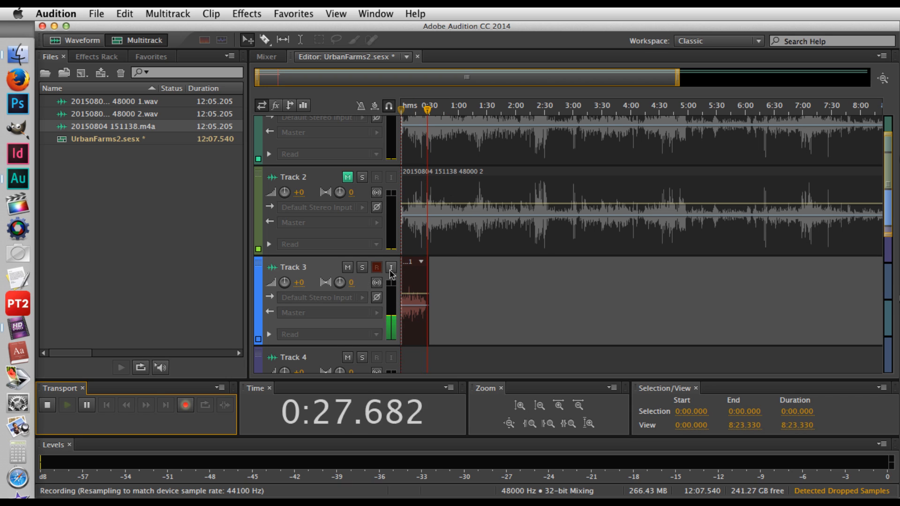
{"action": "mouse_move", "coordinate": [185, 405]}
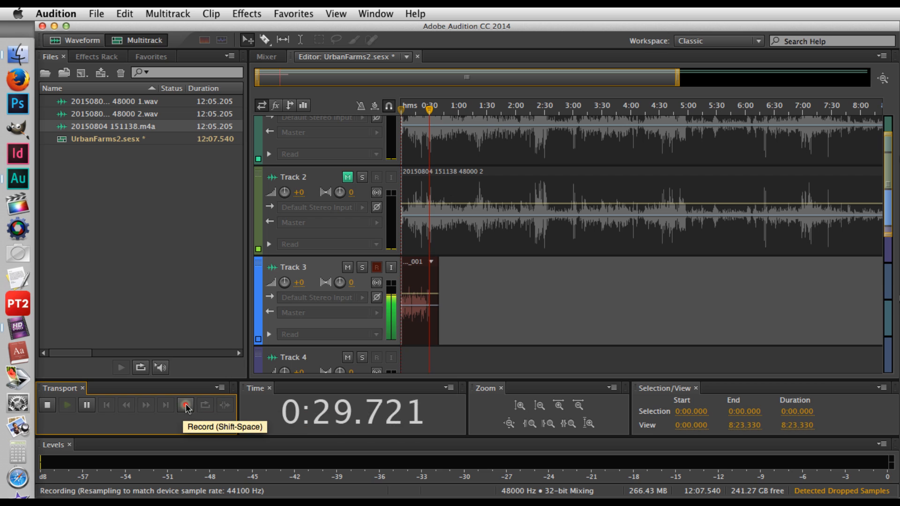
{"action": "left_click", "coordinate": [184, 405]}
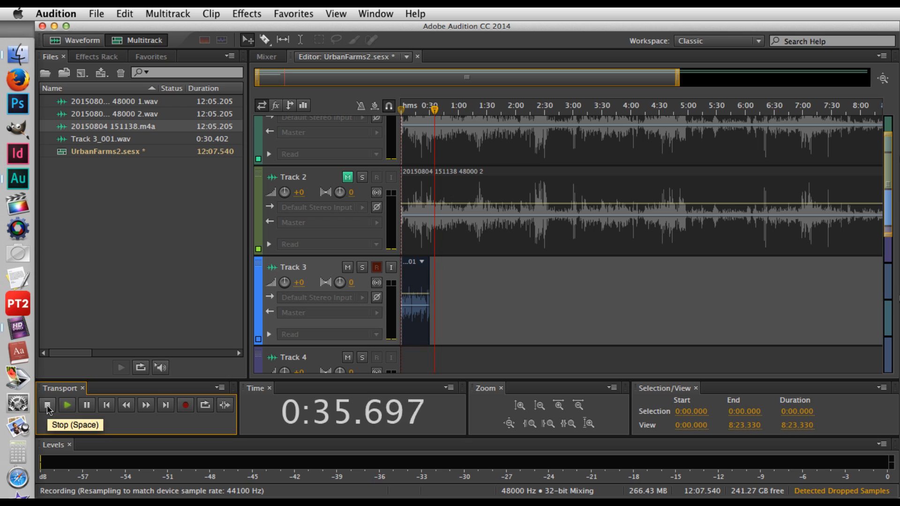
Stop the transport, briefly play back the session, then stop again
{"action": "left_click", "coordinate": [47, 405]}
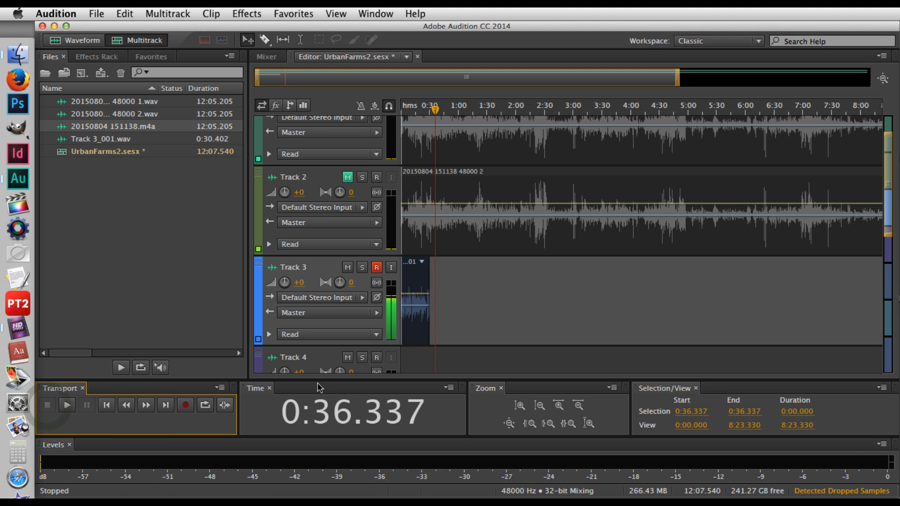
{"action": "left_click", "coordinate": [65, 405]}
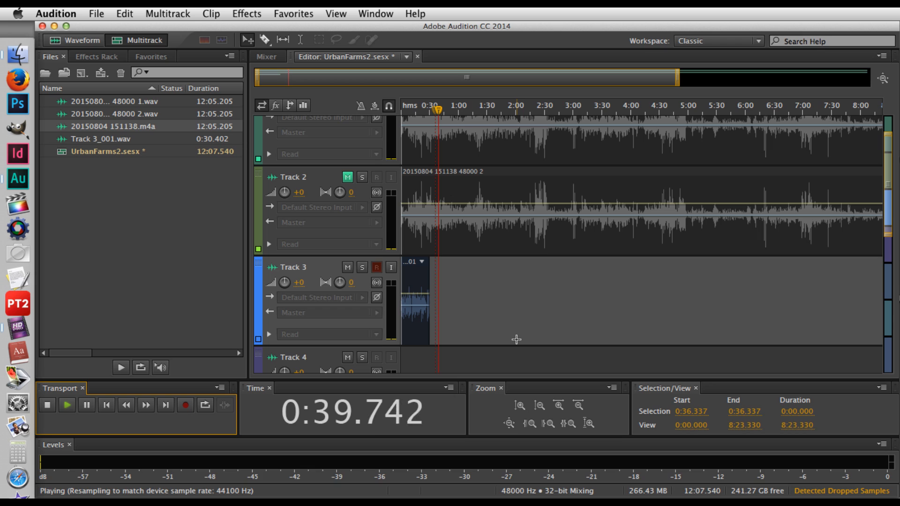
{"action": "left_click", "coordinate": [47, 405]}
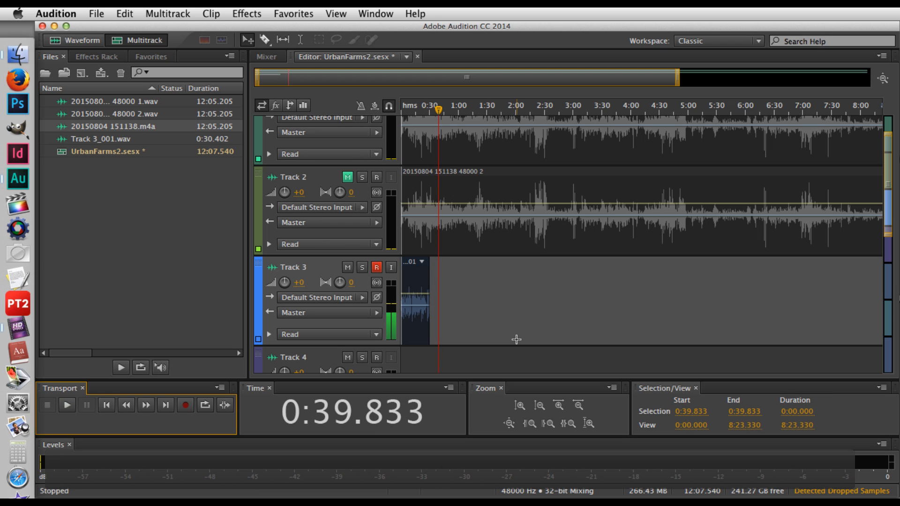